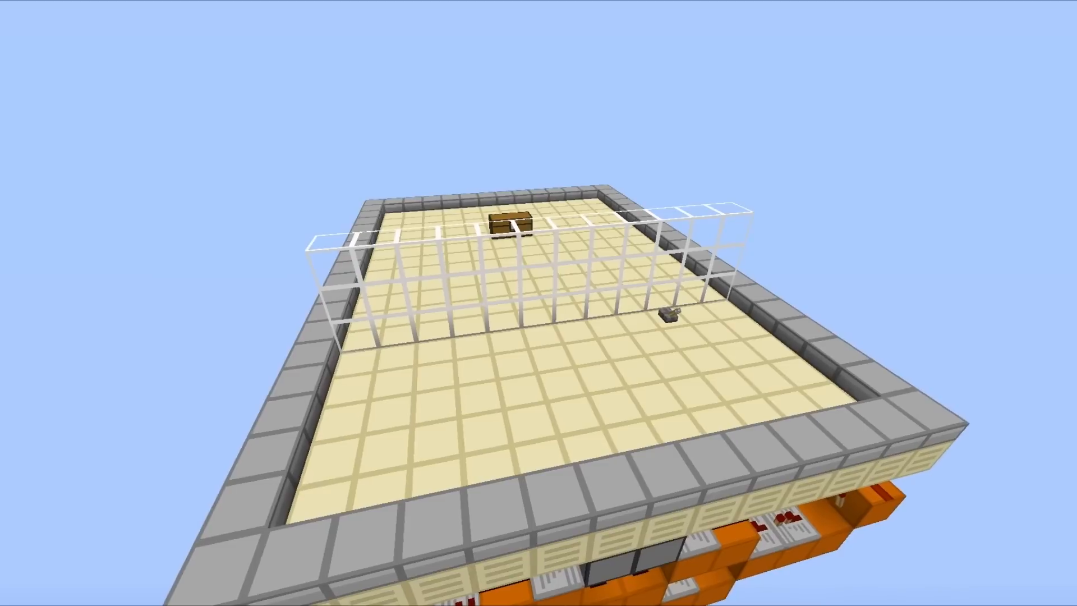
mouse_move(539, 303)
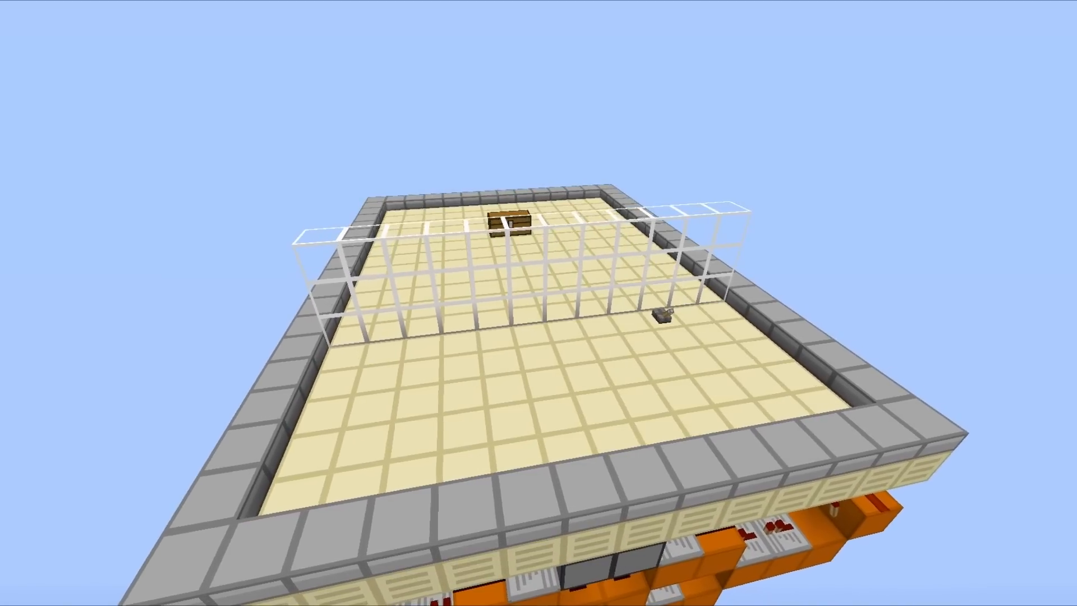
mouse_move(538, 303)
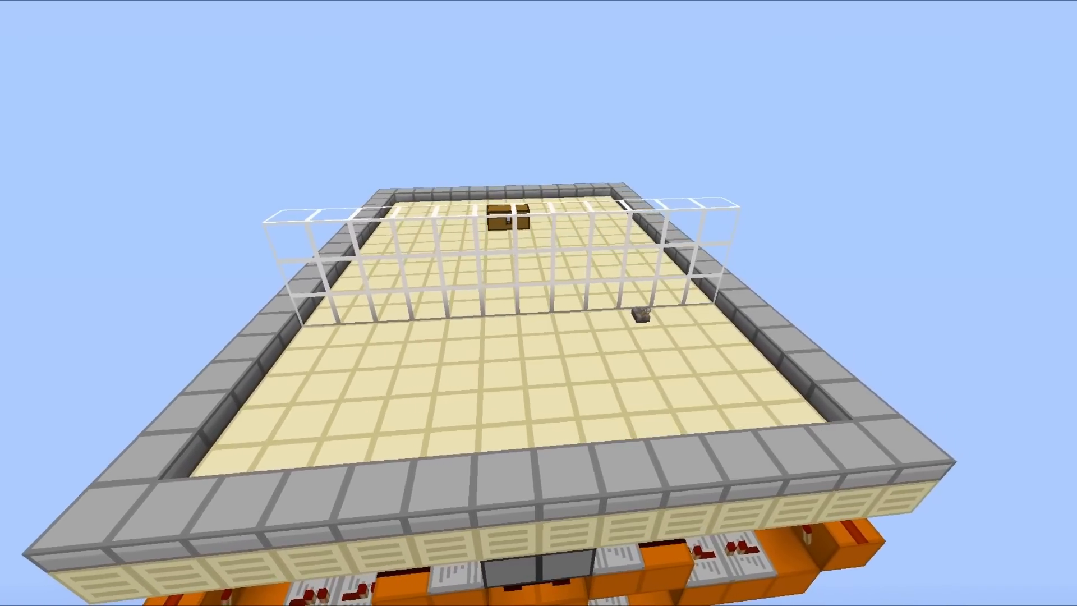
mouse_move(538, 303)
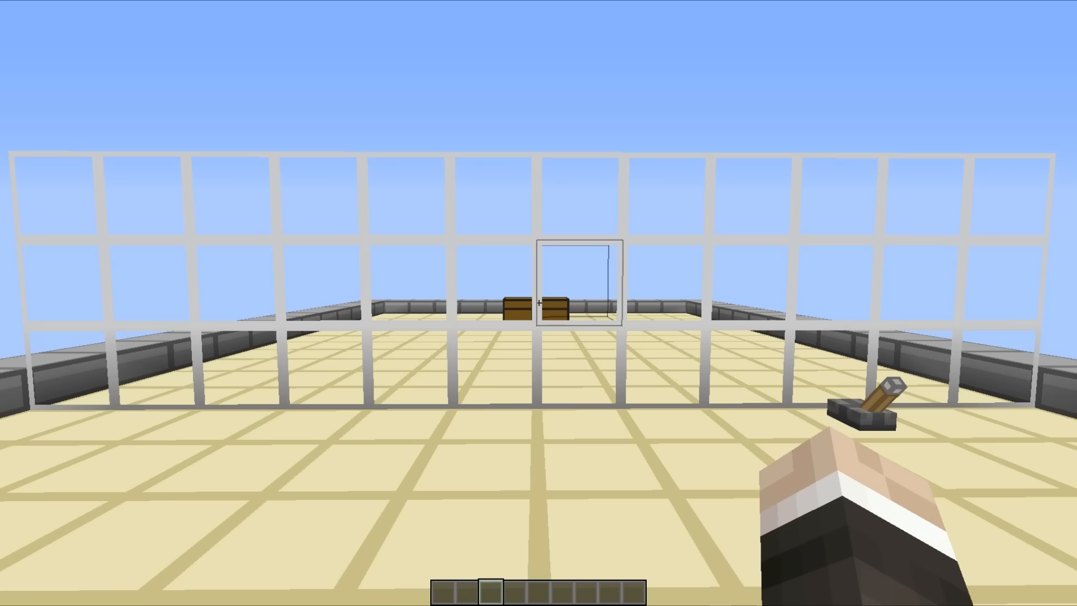
mouse_move(538, 303)
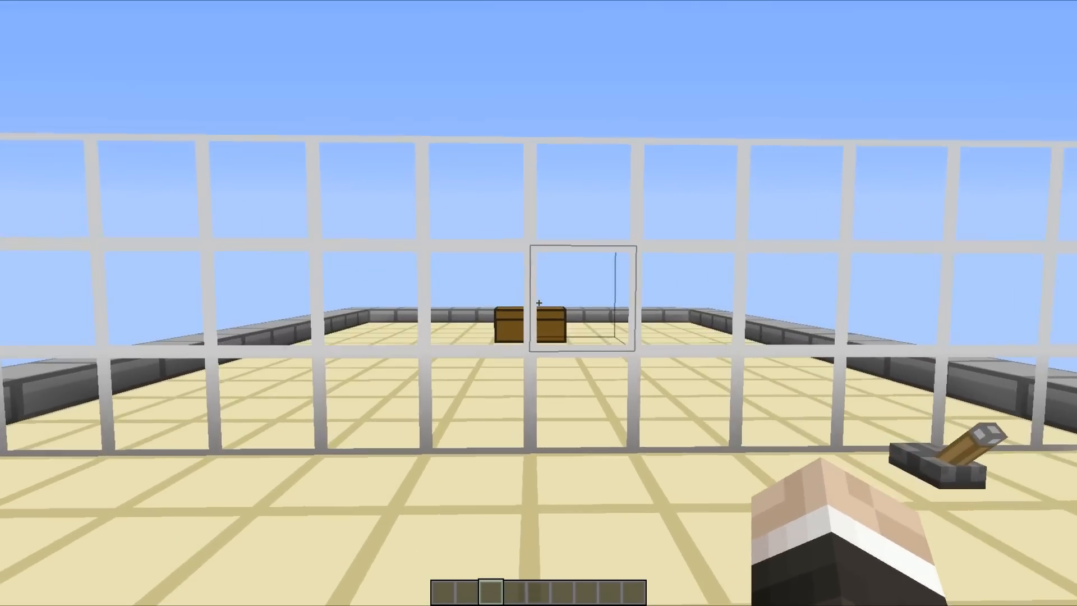
mouse_move(538, 295)
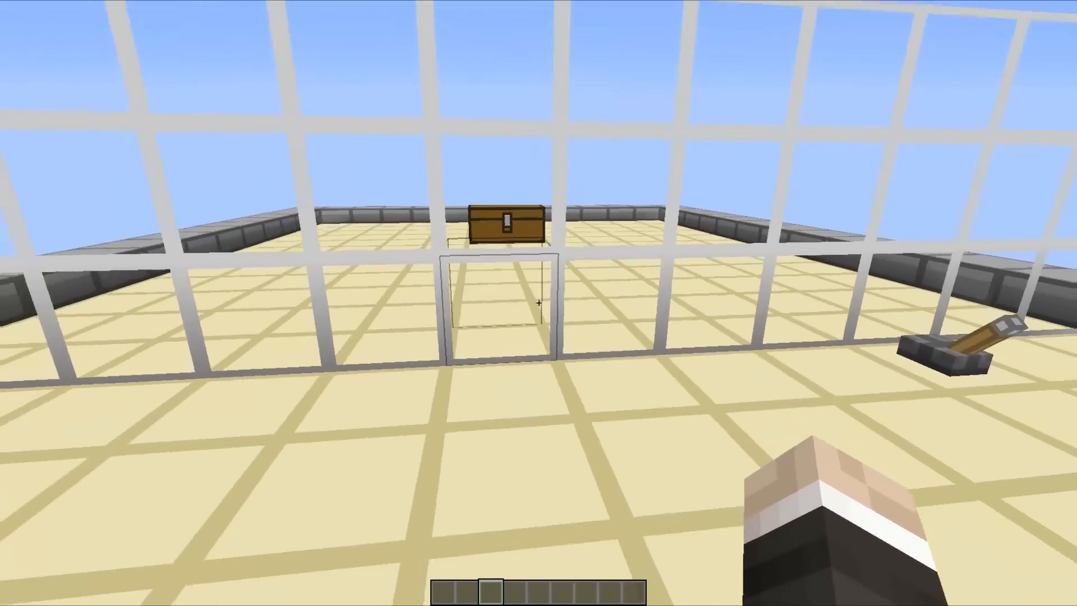
mouse_move(538, 303)
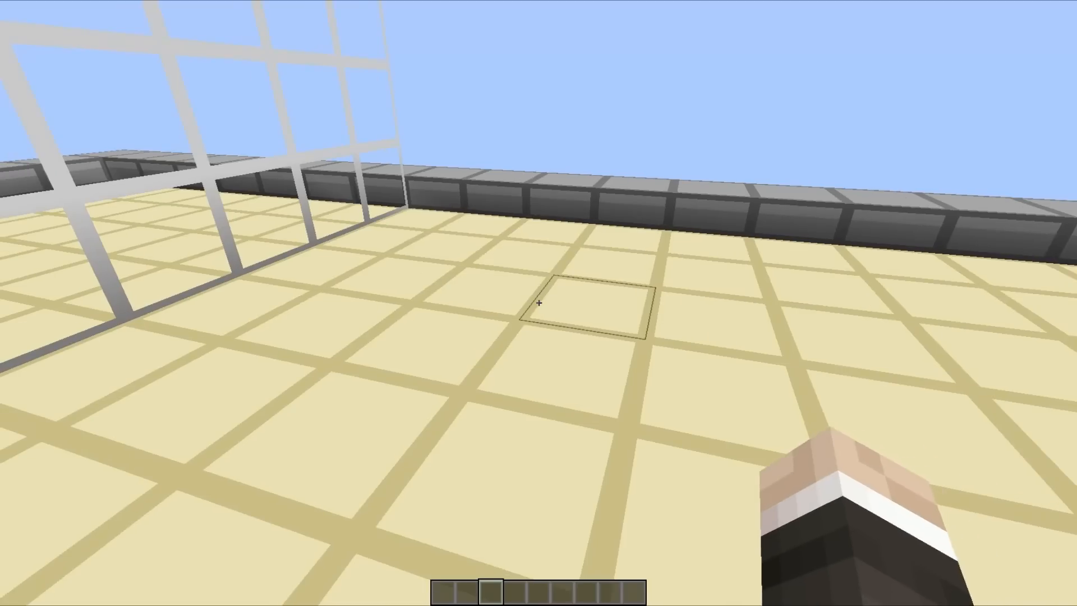
mouse_move(538, 303)
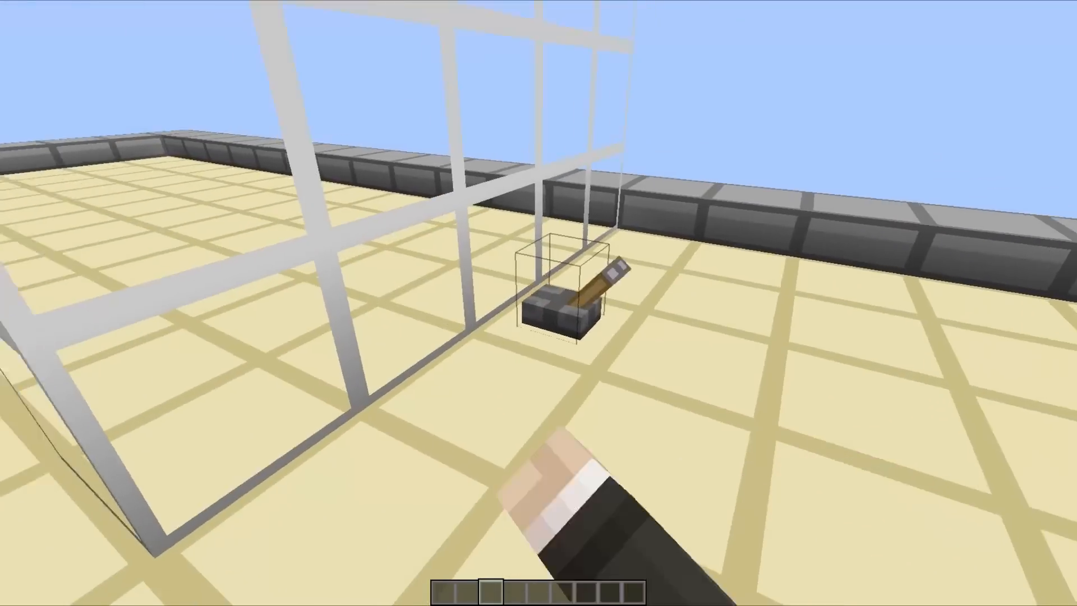
mouse_move(538, 303)
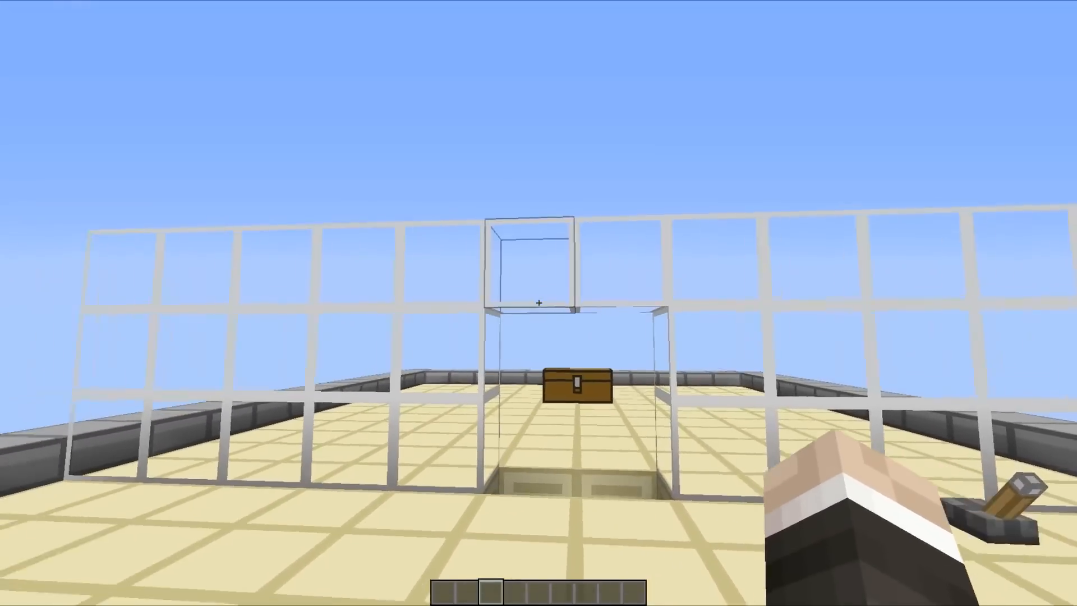
mouse_move(538, 302)
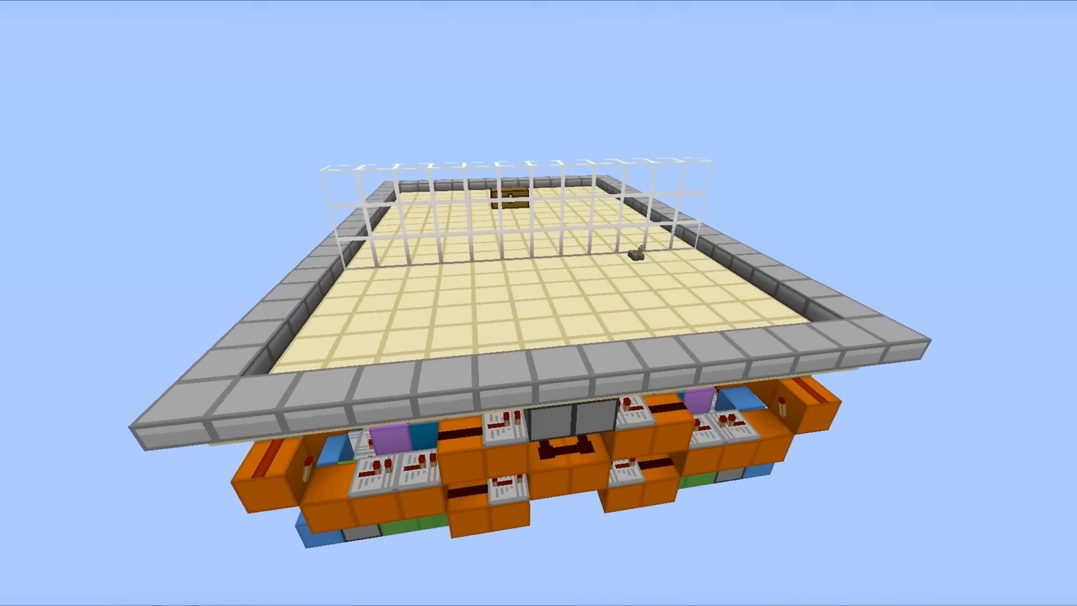
mouse_move(538, 303)
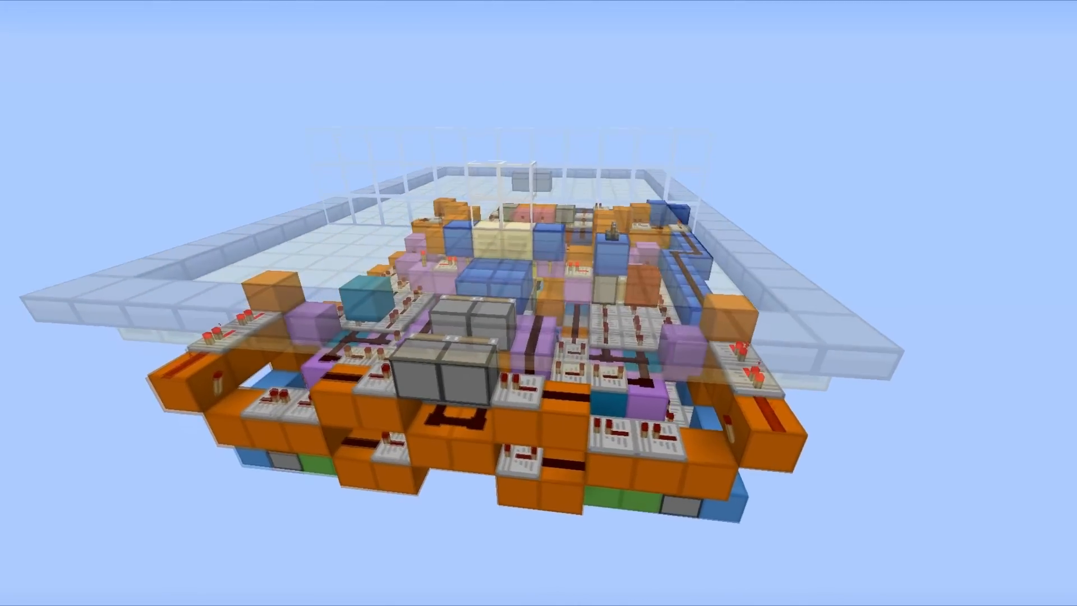
mouse_move(538, 302)
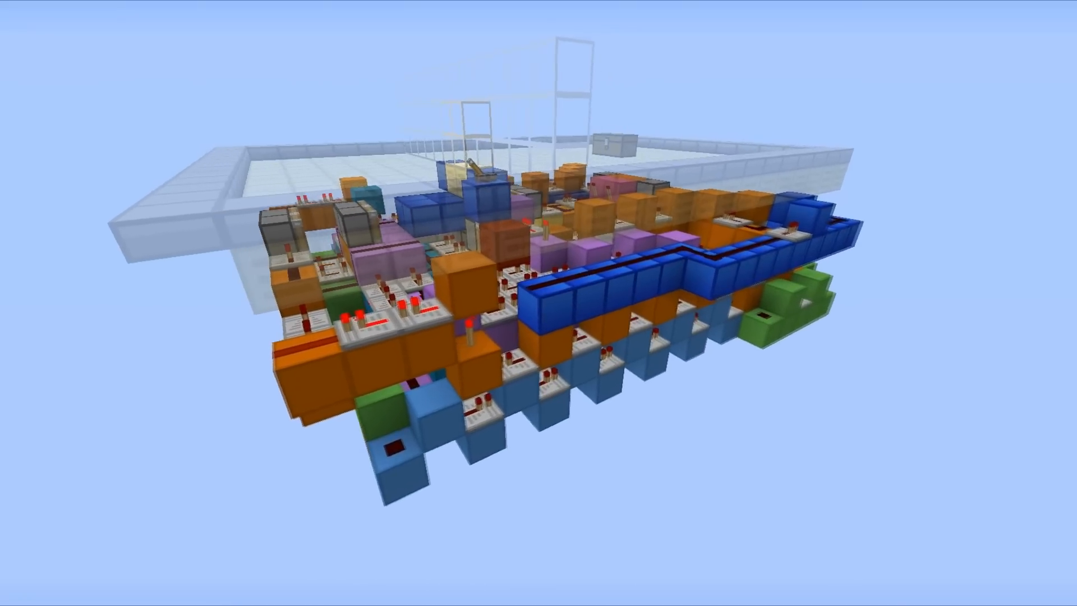
mouse_move(538, 302)
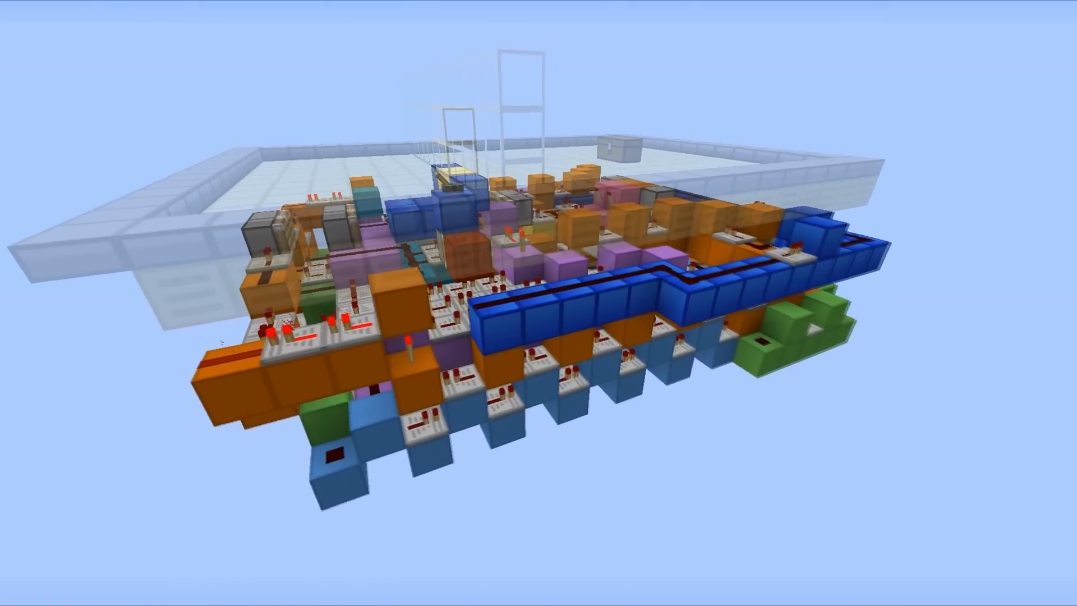
mouse_move(539, 303)
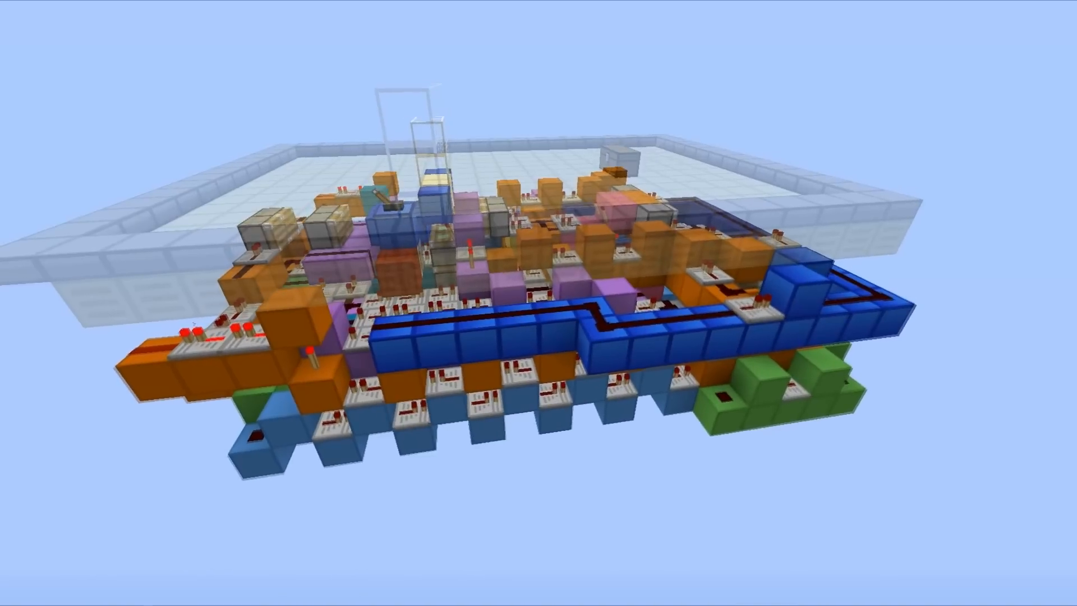
mouse_move(539, 303)
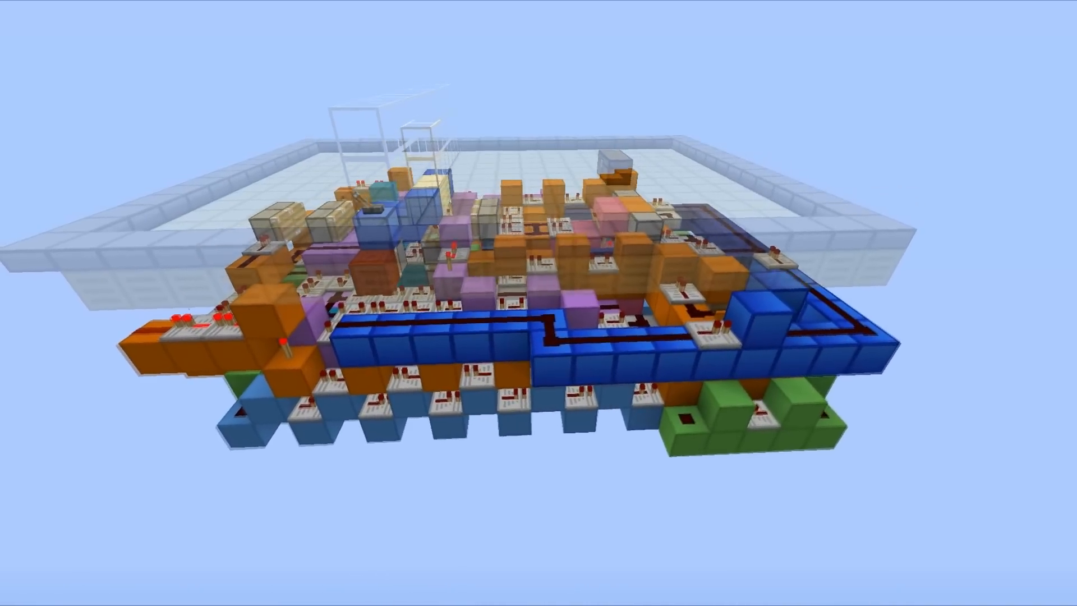
mouse_move(539, 303)
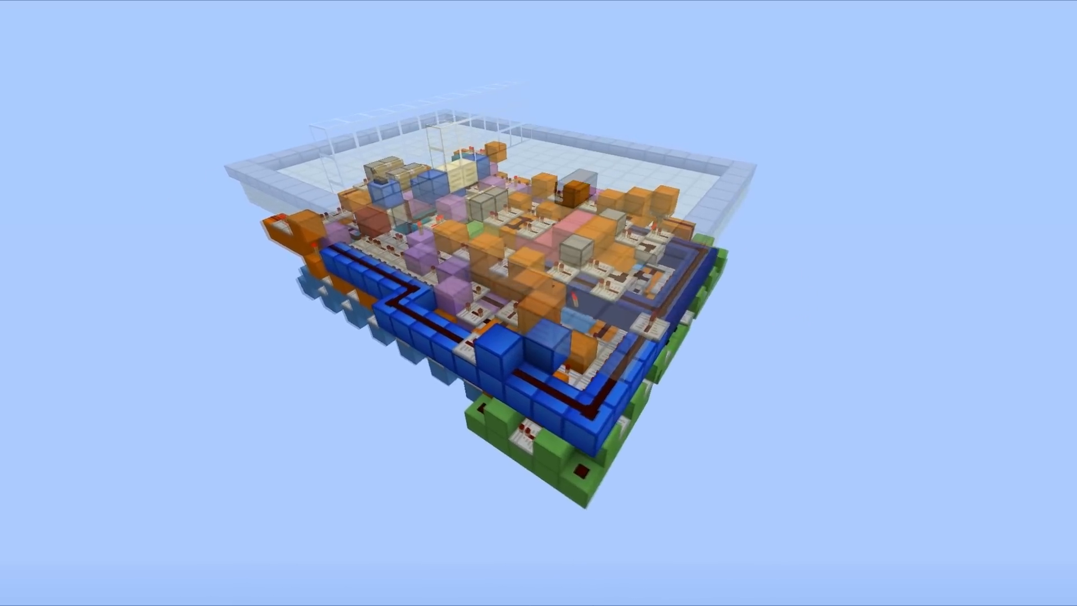
mouse_move(538, 303)
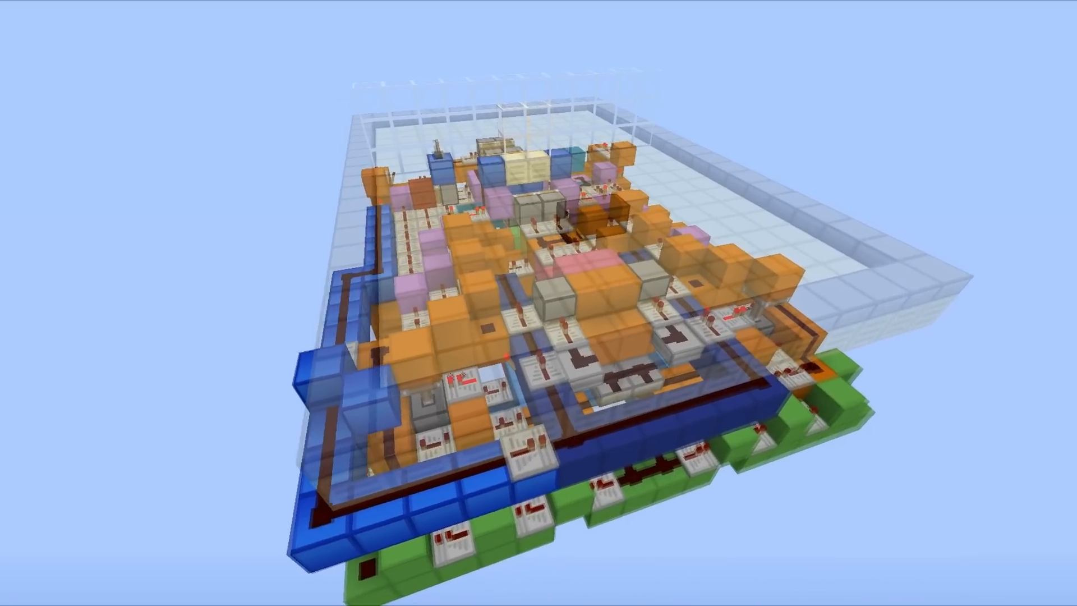
mouse_move(538, 303)
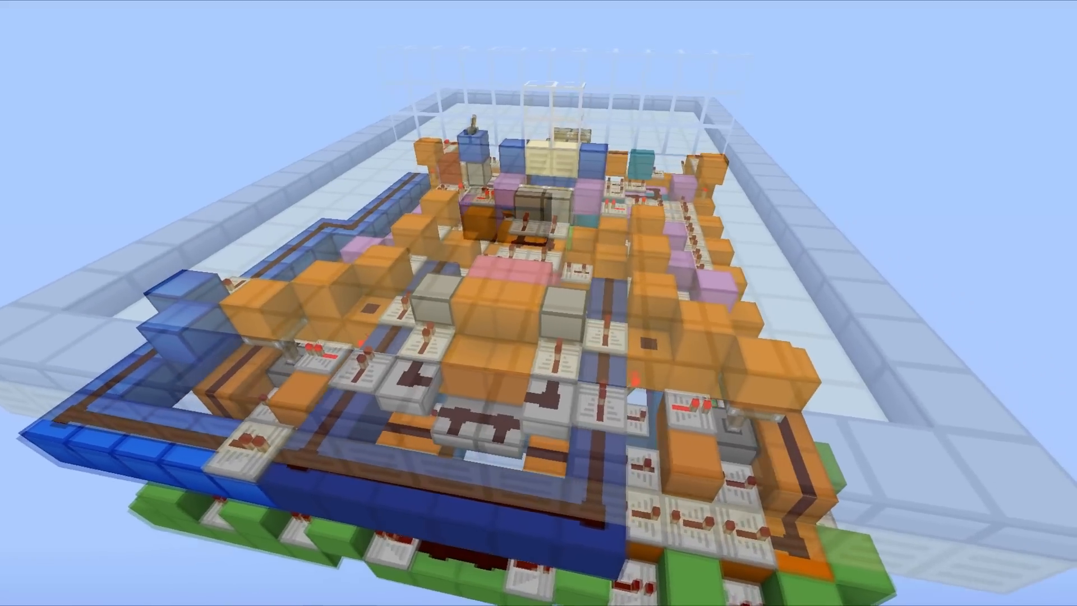
mouse_move(538, 302)
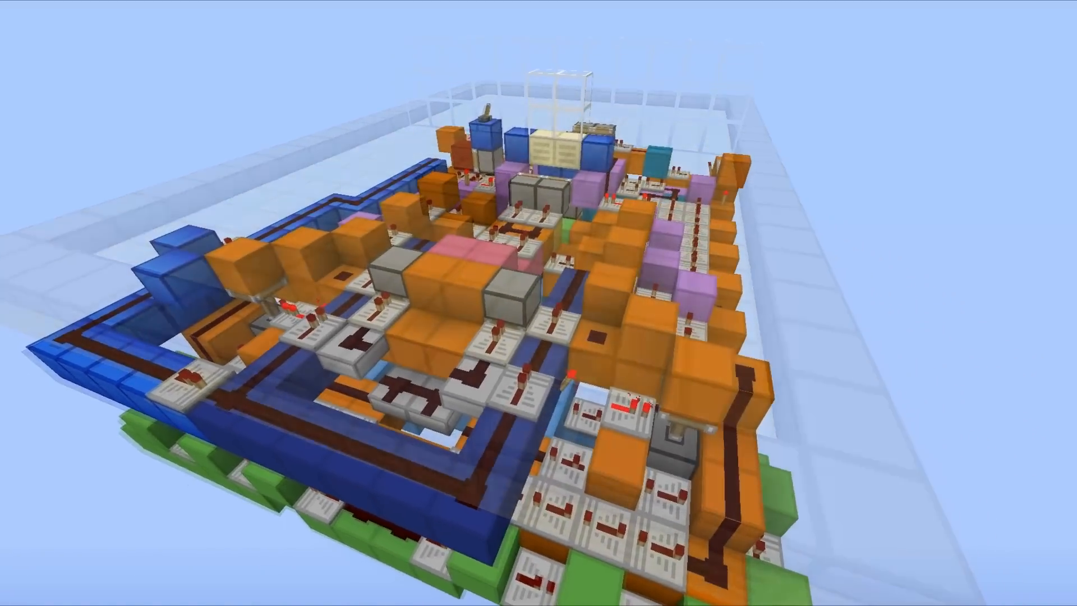
mouse_move(538, 303)
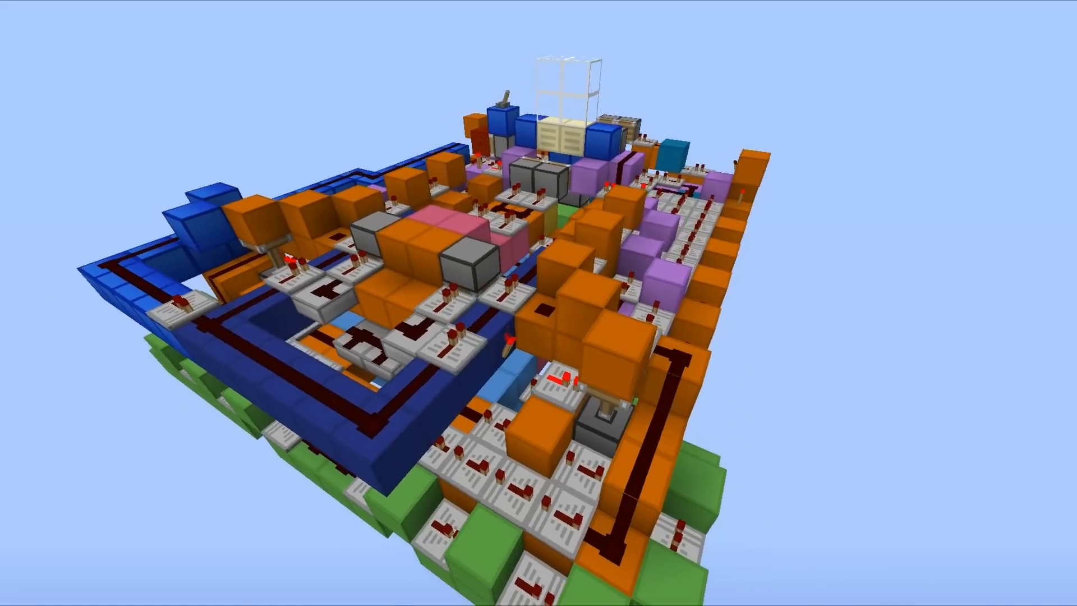
mouse_move(538, 302)
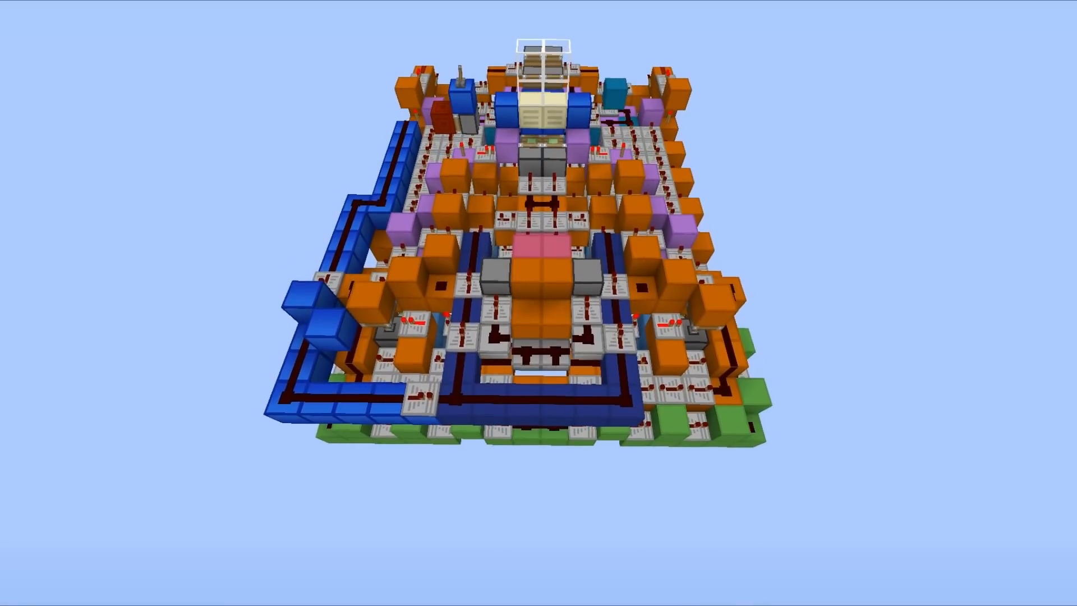
mouse_move(538, 275)
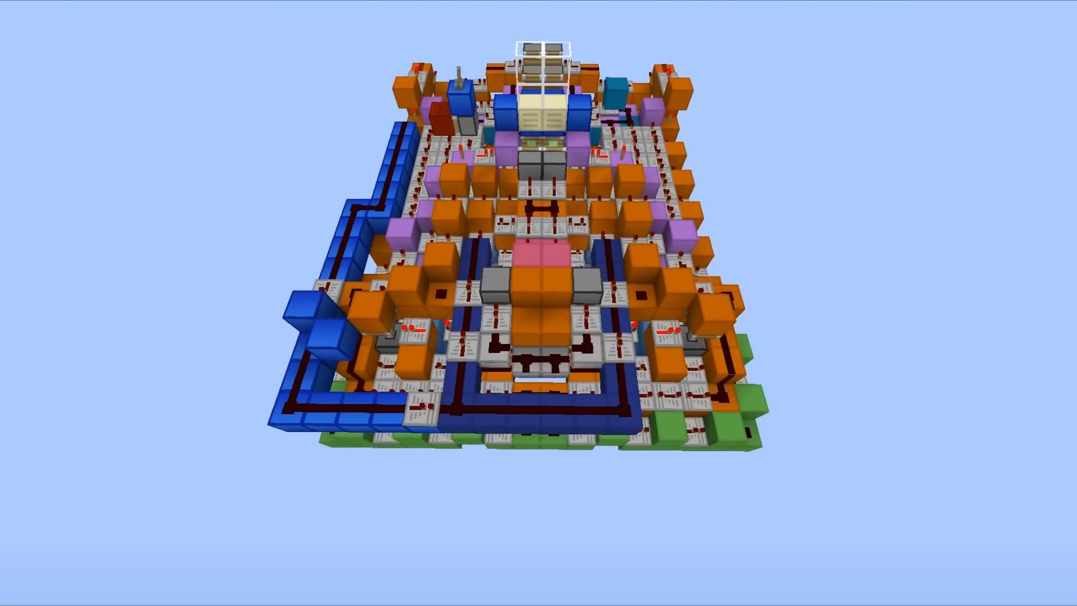